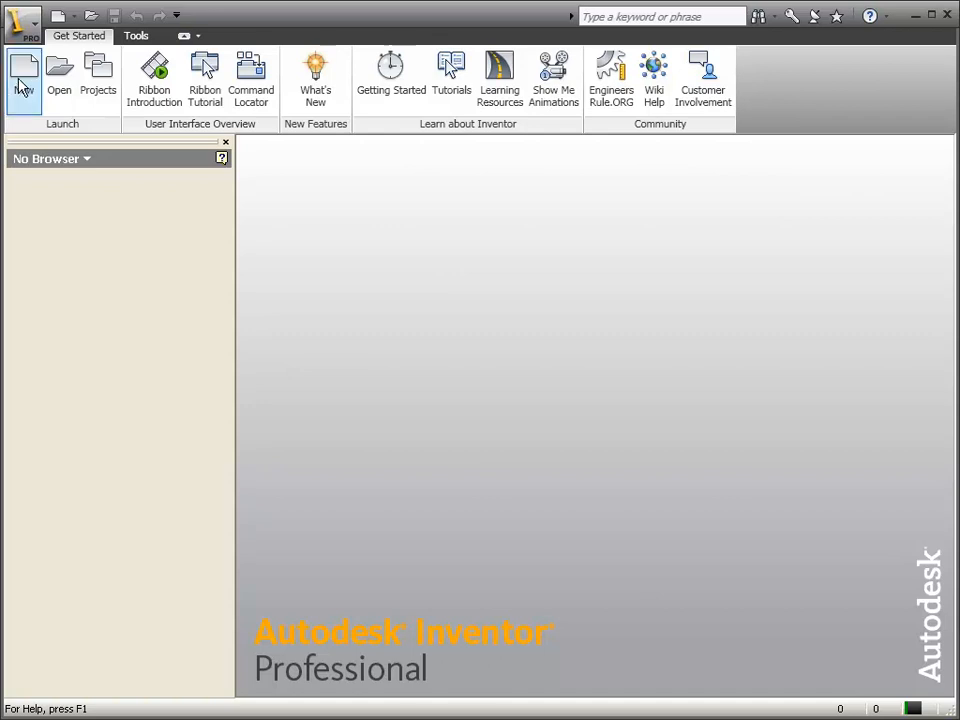
Step: Create a new part from the Standard.ipt template on the Default tab
left_click(24, 76)
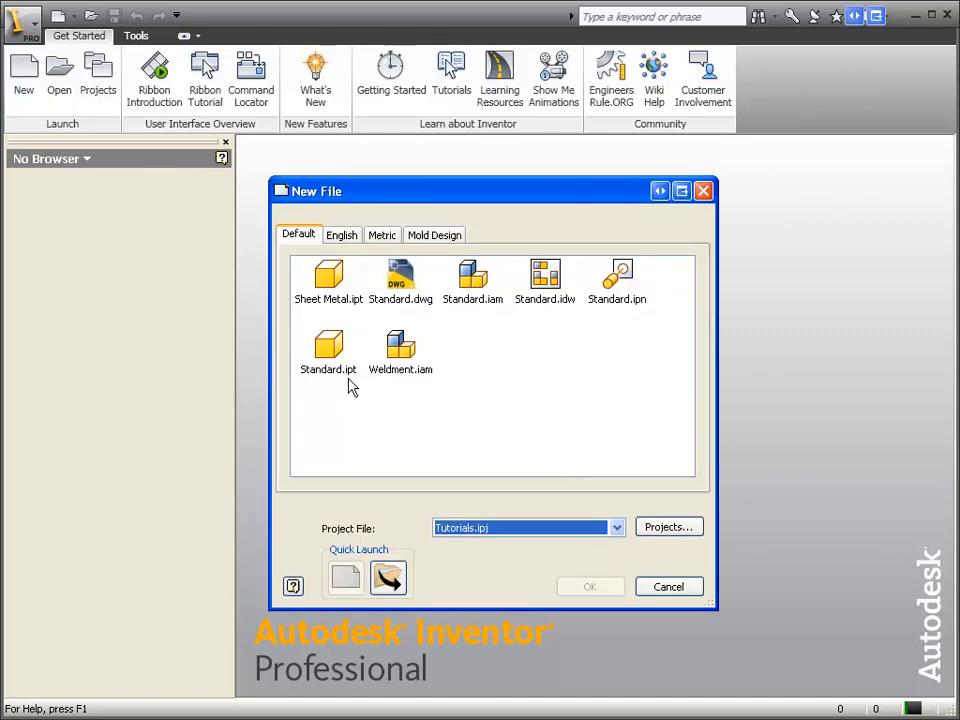
mouse_move(350, 380)
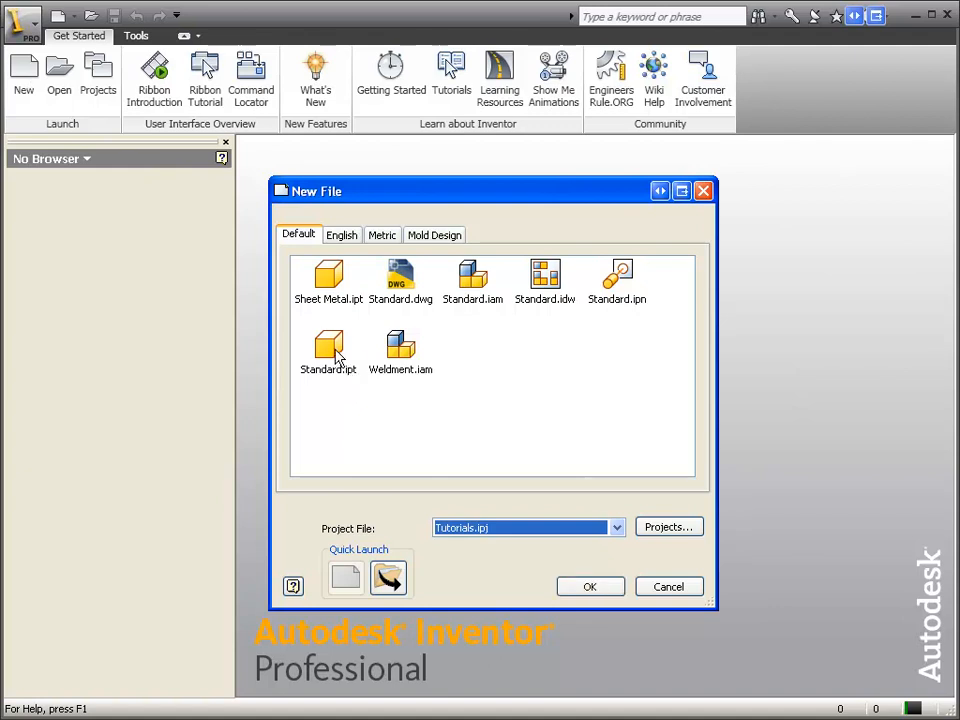
left_click(328, 344)
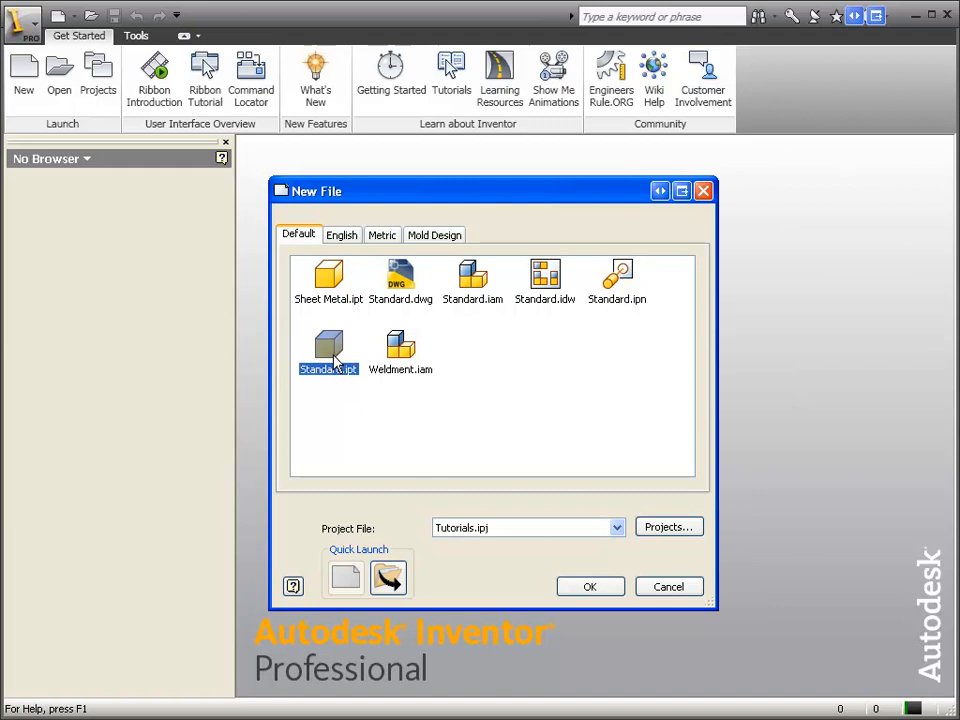
mouse_move(592, 588)
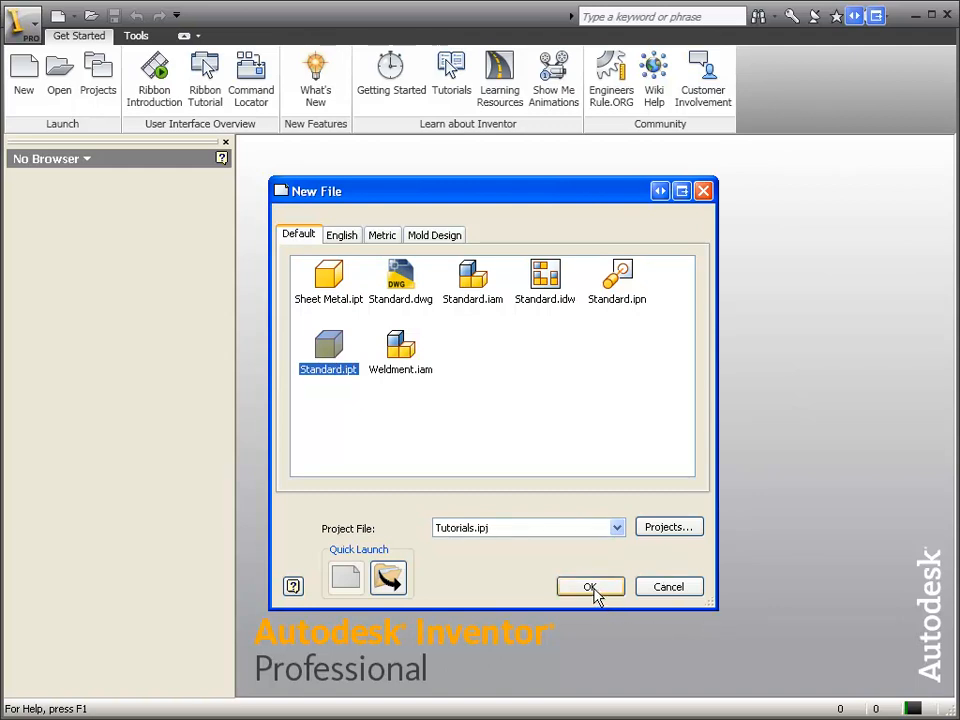
left_click(590, 588)
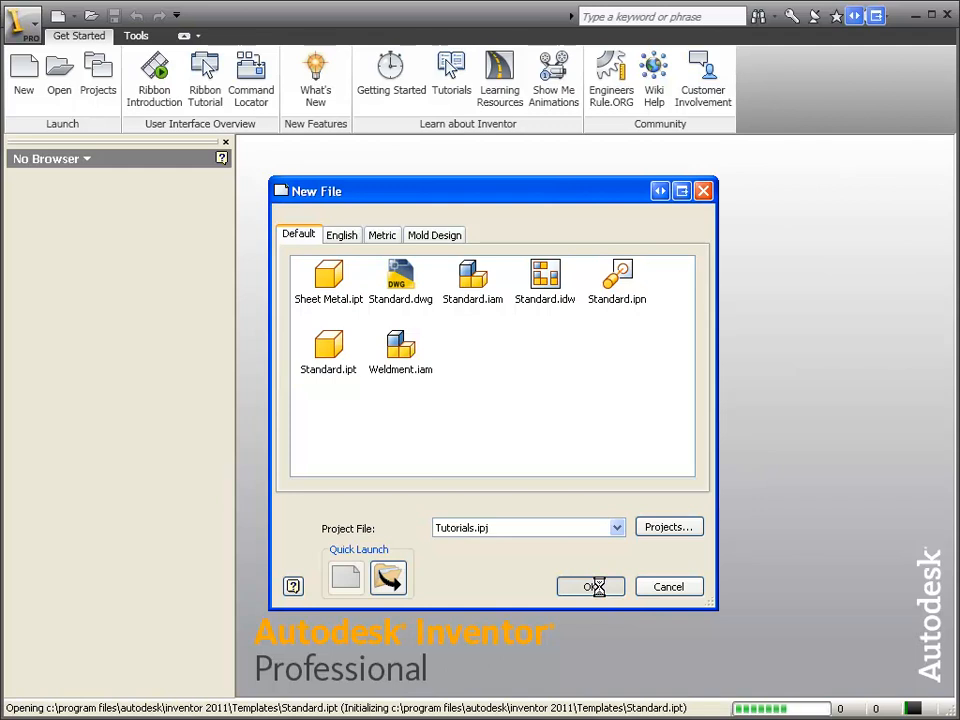
left_click(590, 586)
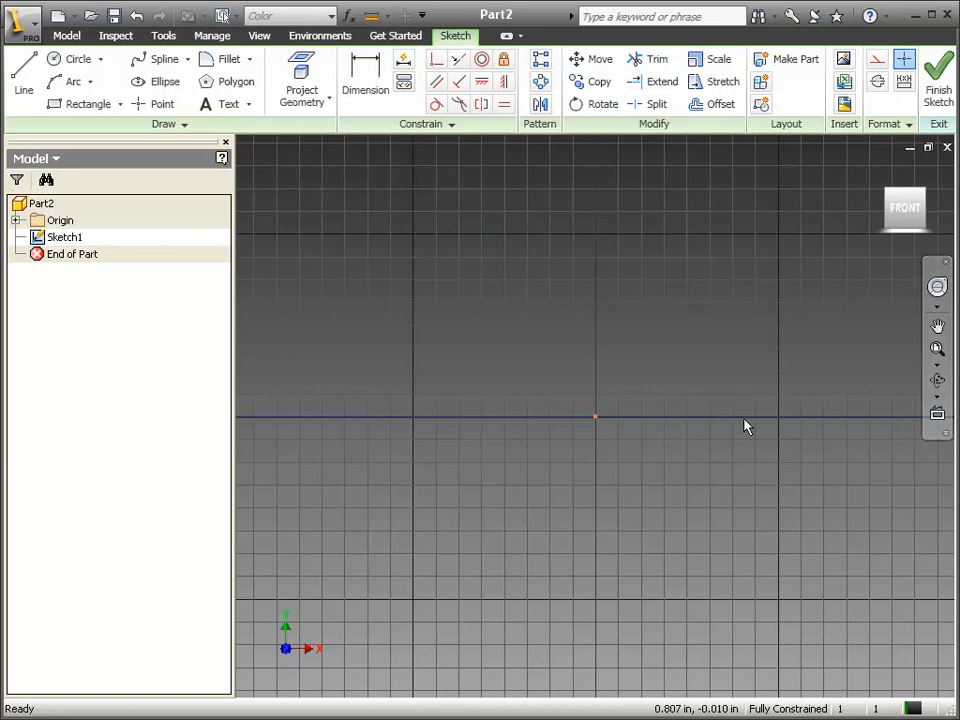
mouse_move(724, 216)
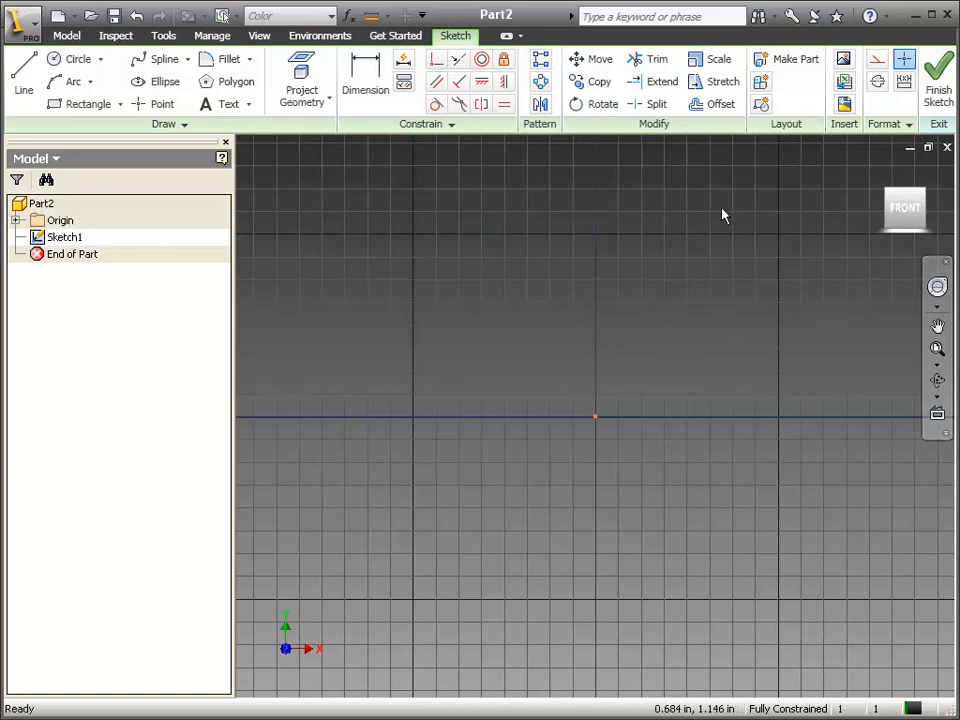
mouse_move(724, 212)
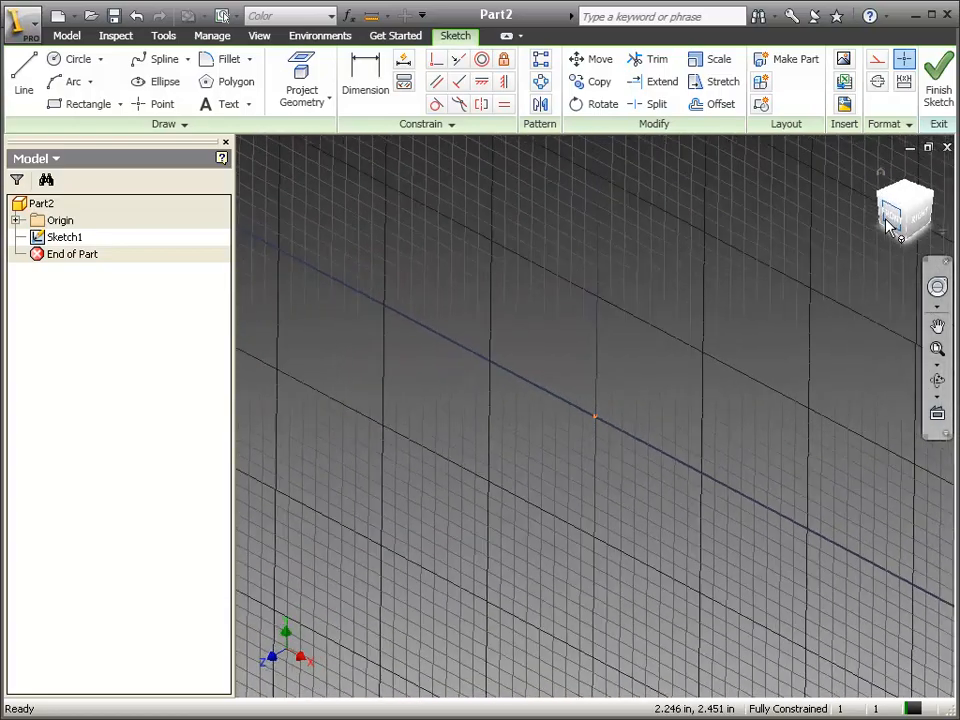
Step: View the sketch grid at an angle and return to the Model commands
left_click(900, 206)
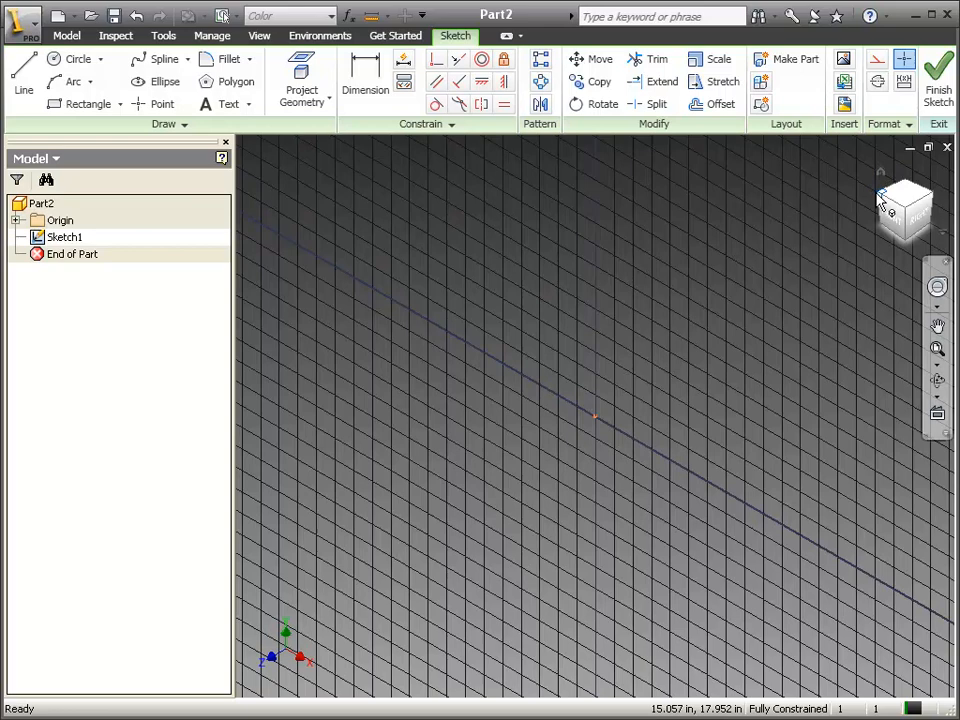
mouse_move(430, 252)
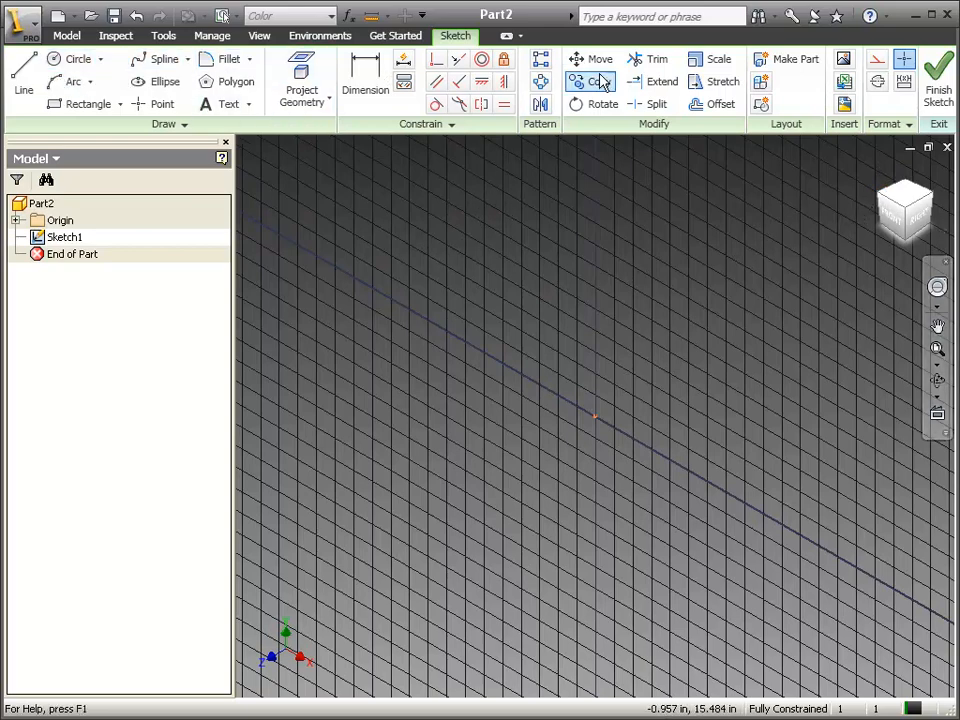
mouse_move(120, 68)
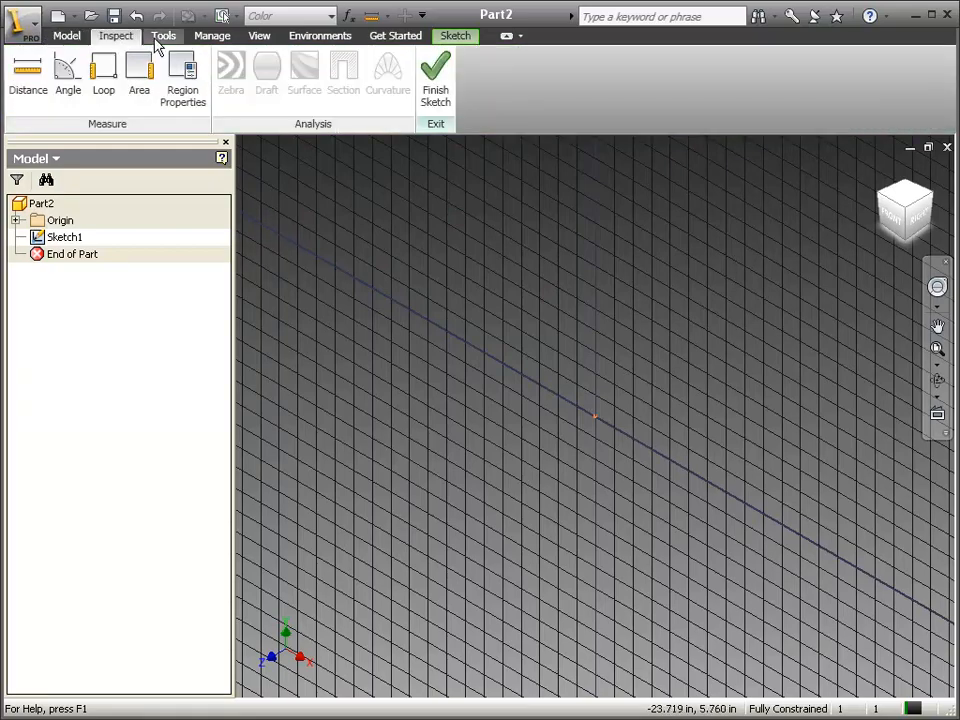
left_click(62, 36)
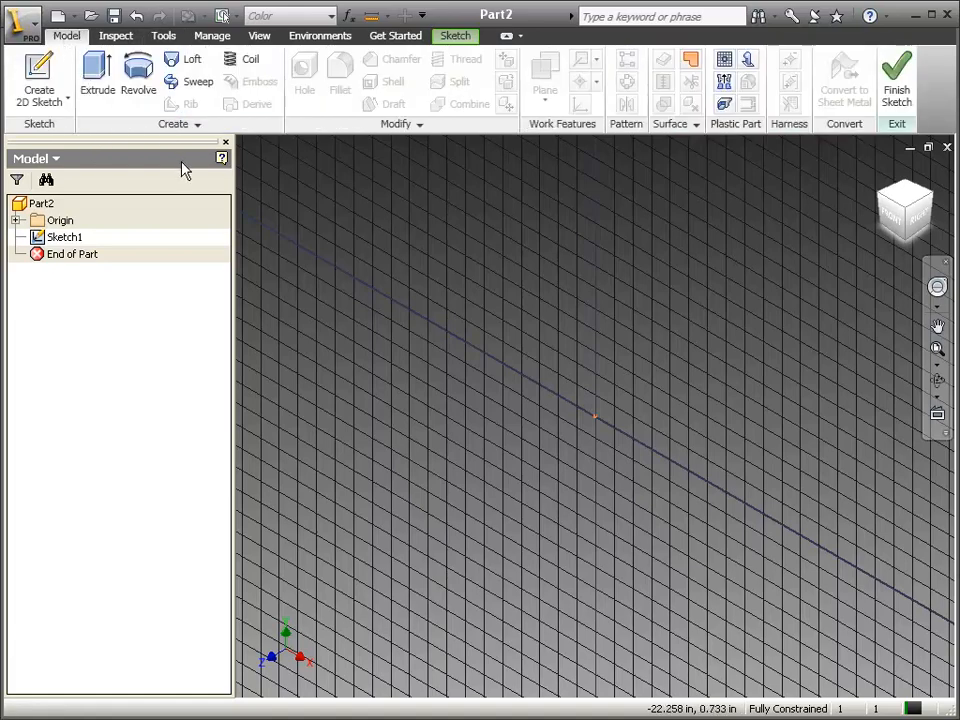
mouse_move(100, 176)
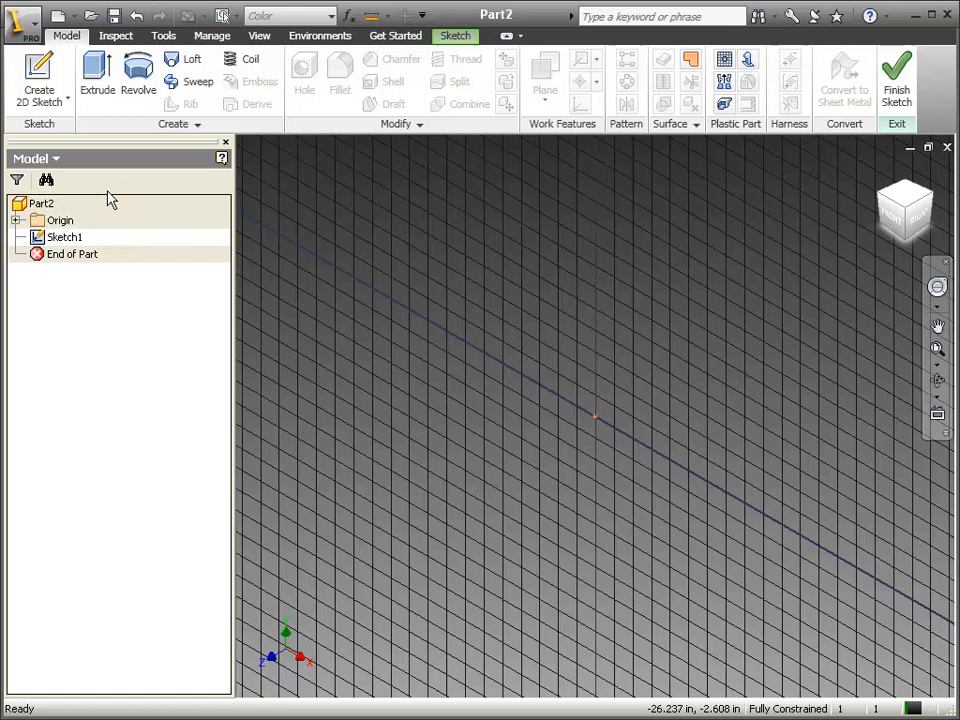
mouse_move(110, 250)
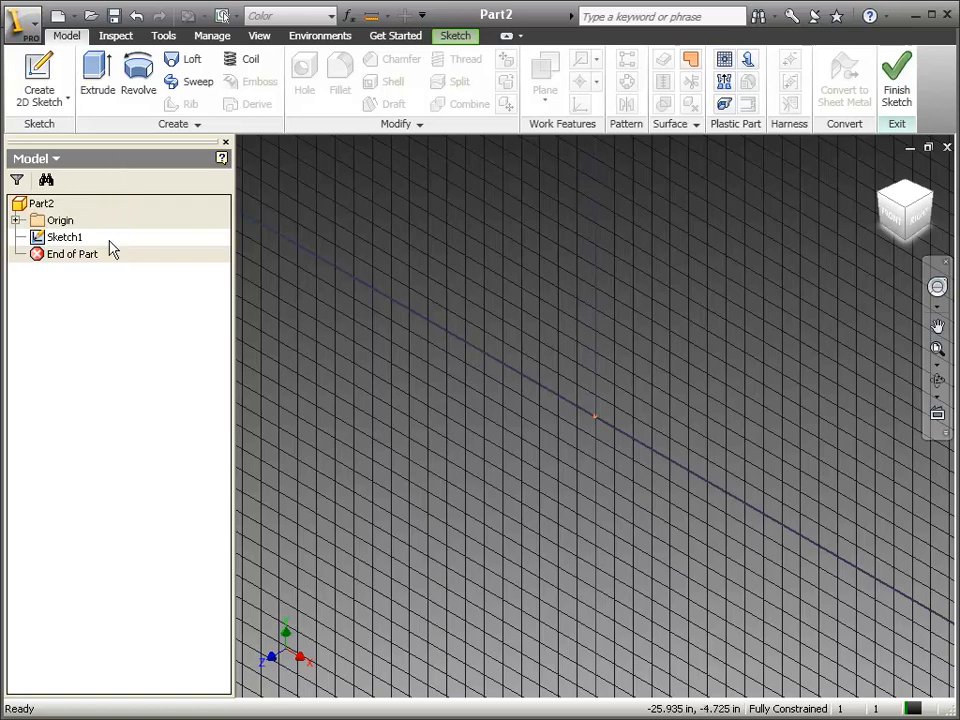
mouse_move(84, 228)
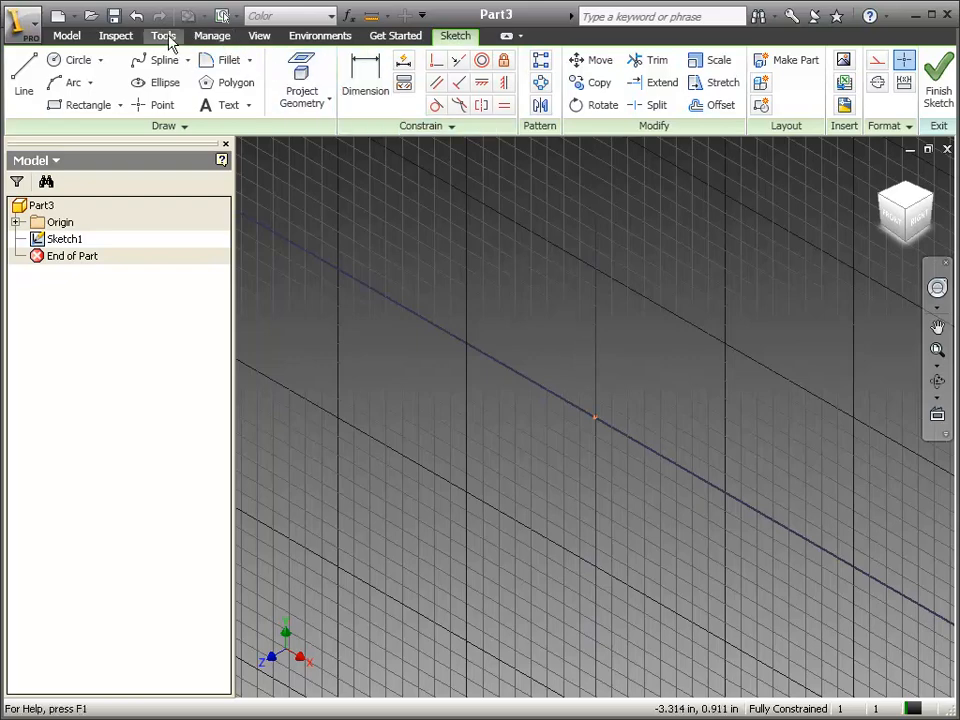
Step: Bring up the part's Document Settings from the Tools commands
left_click(164, 36)
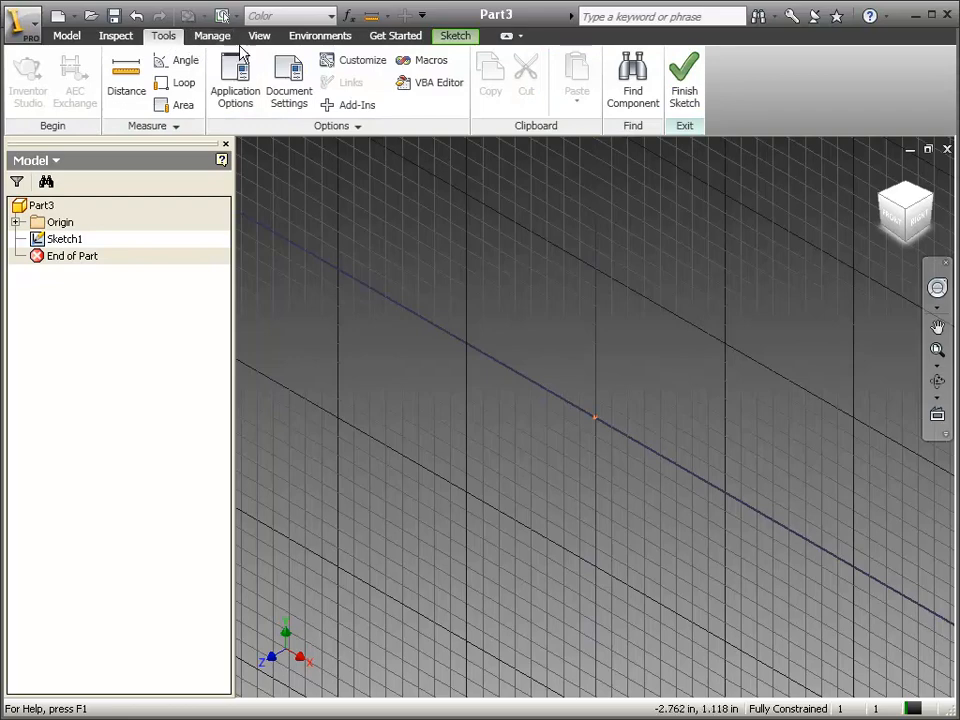
mouse_move(288, 80)
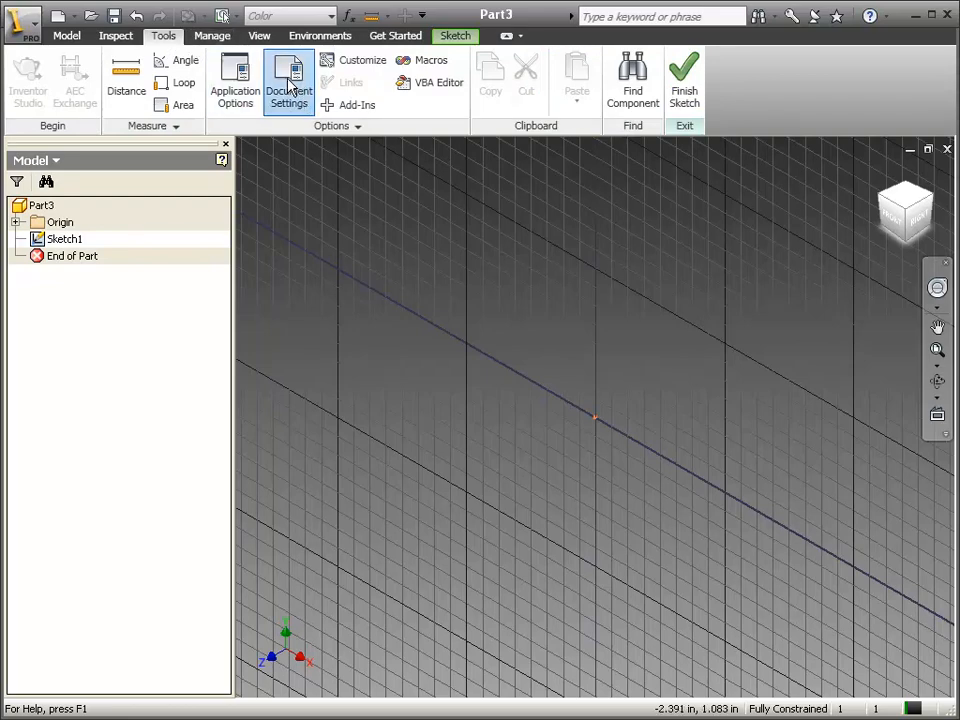
left_click(288, 80)
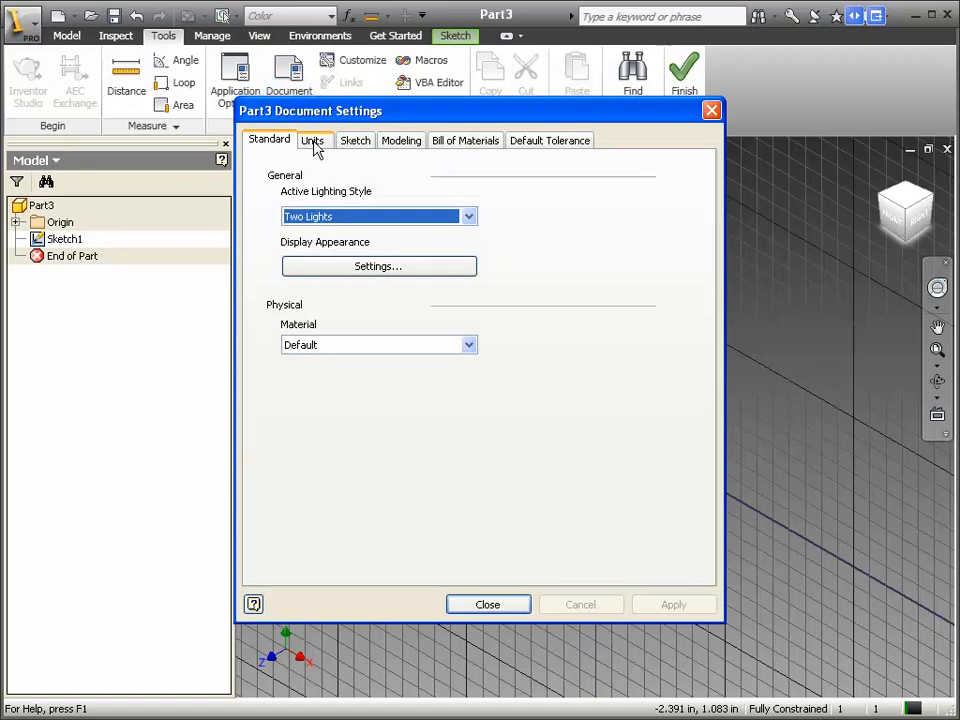
mouse_move(356, 146)
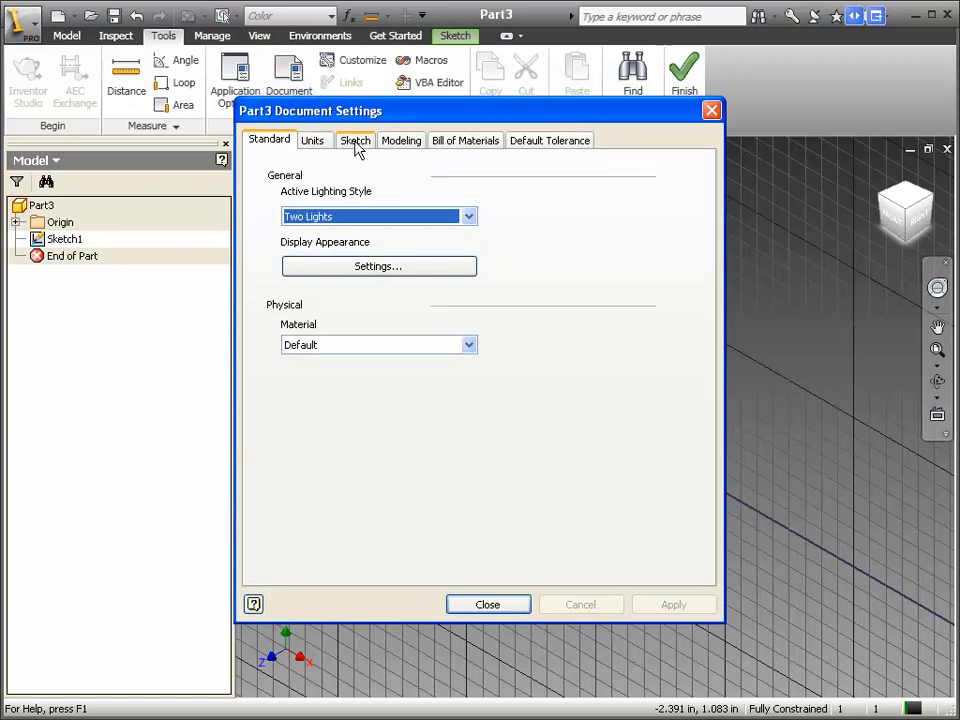
Step: Show the Sketch settings with Snap Spacing and Grid Display options
left_click(356, 140)
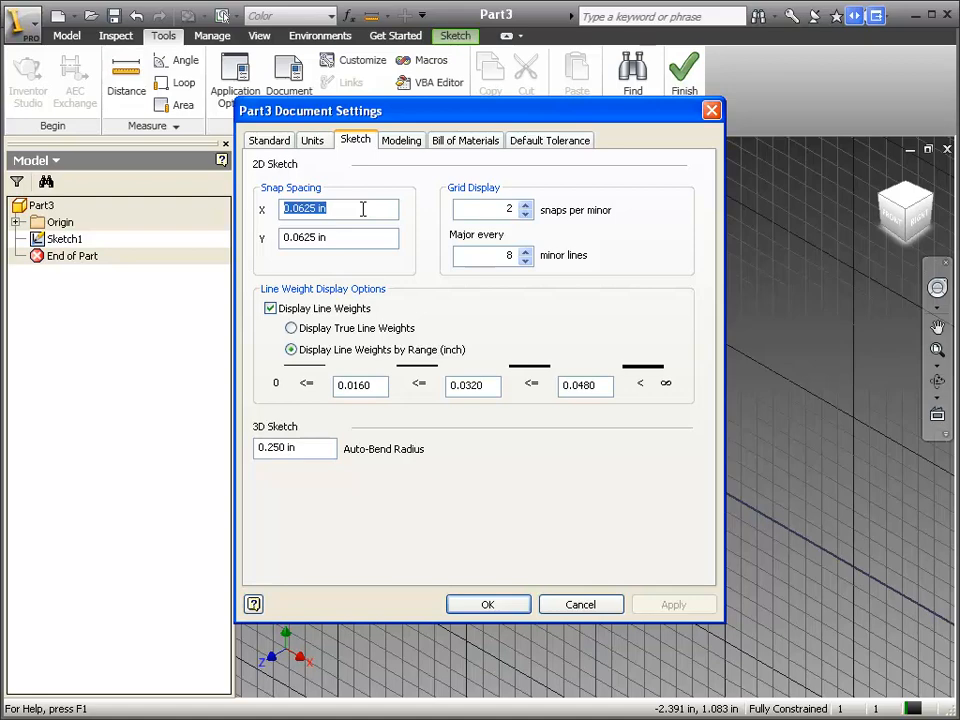
mouse_move(358, 198)
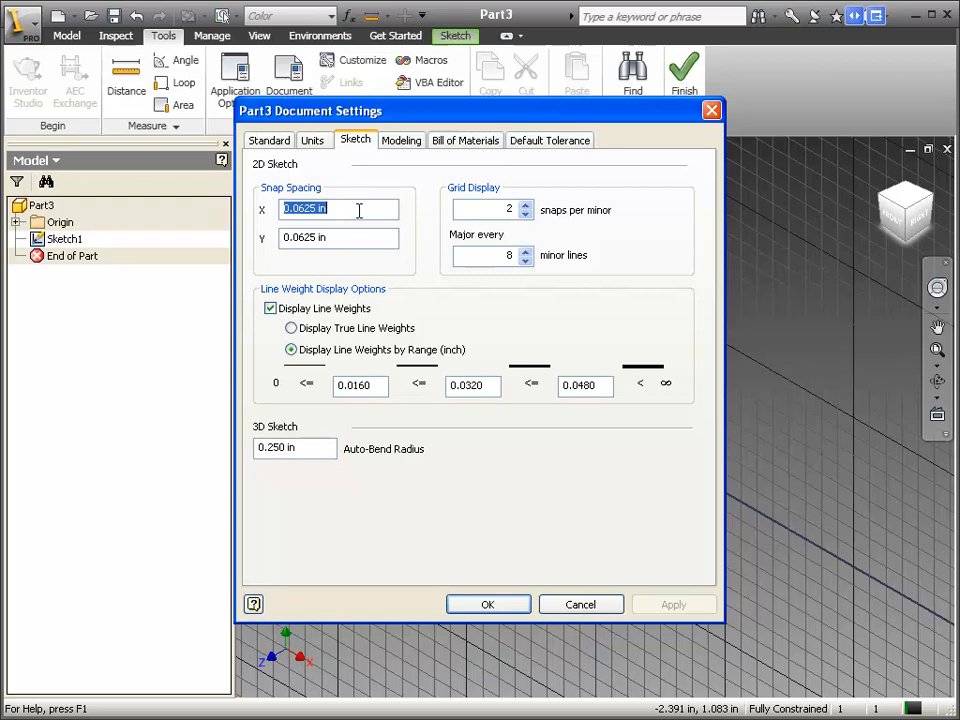
mouse_move(360, 160)
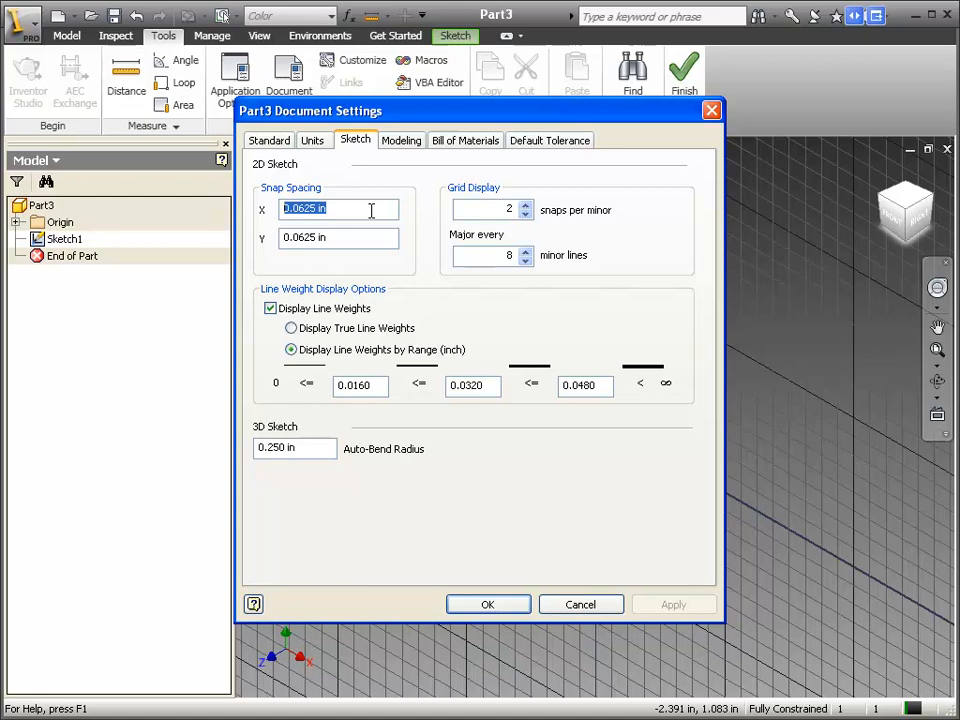
Step: Set both X and Y snap spacing to 1/4 (0.250 in)
type("1")
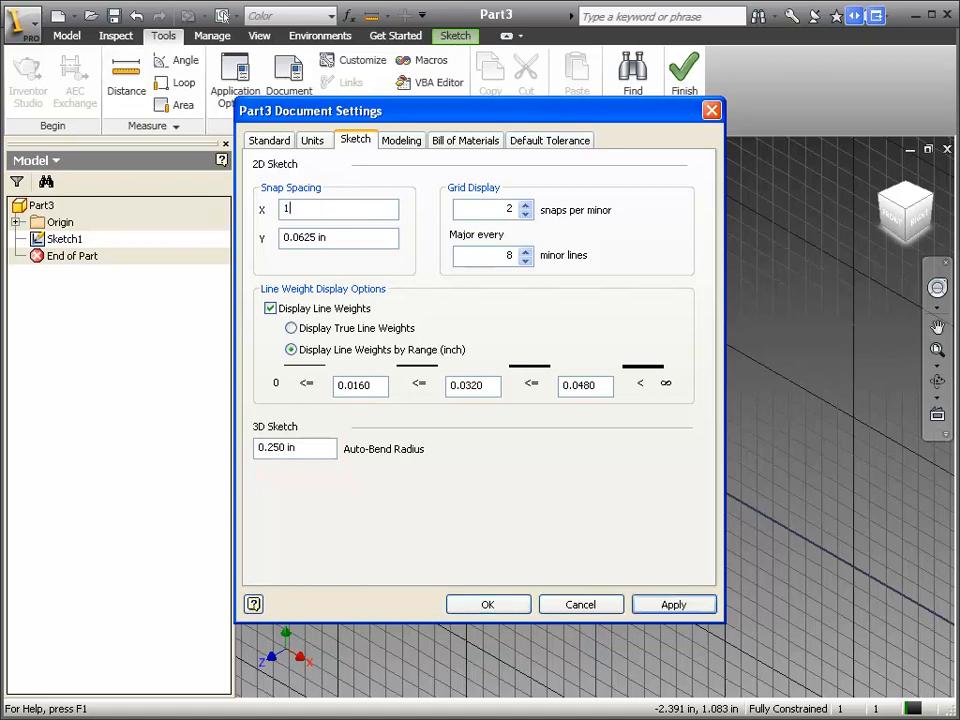
type("/4")
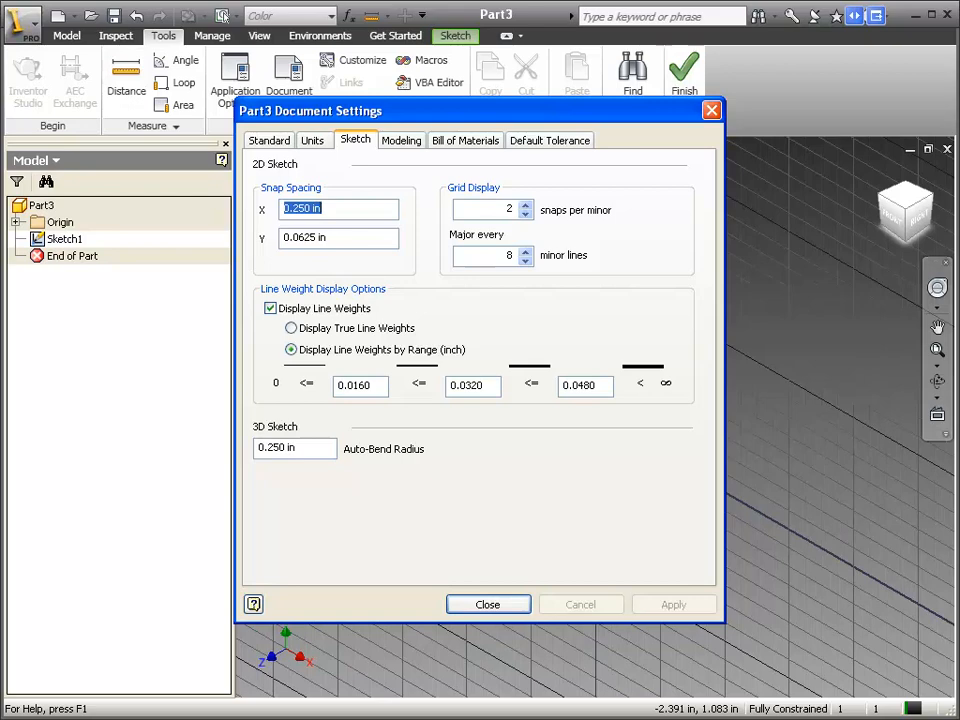
left_click(338, 236)
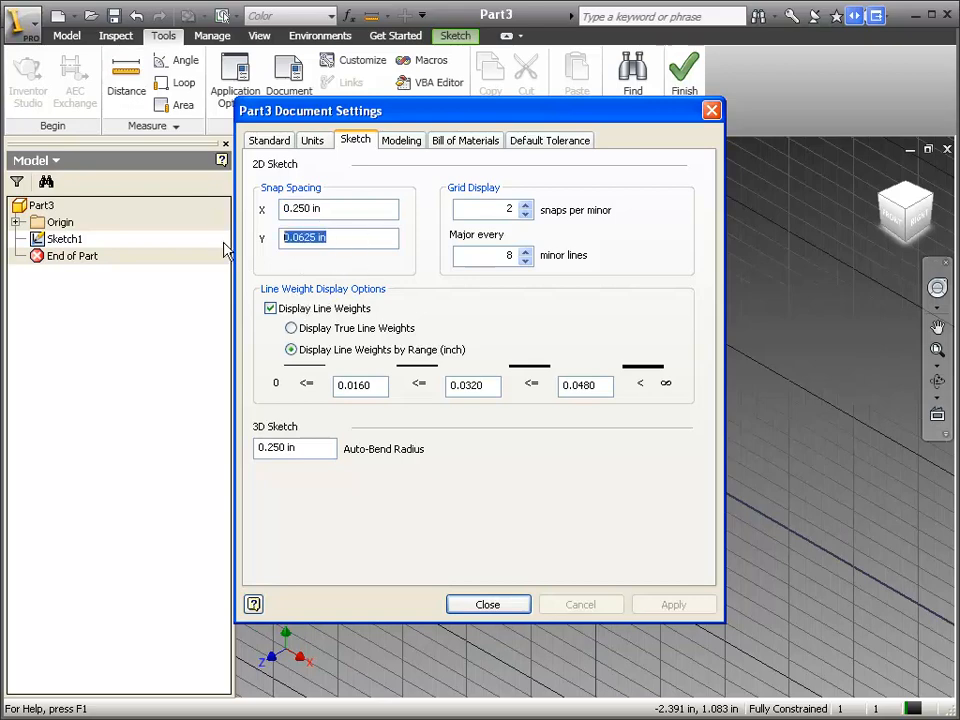
type("1/4")
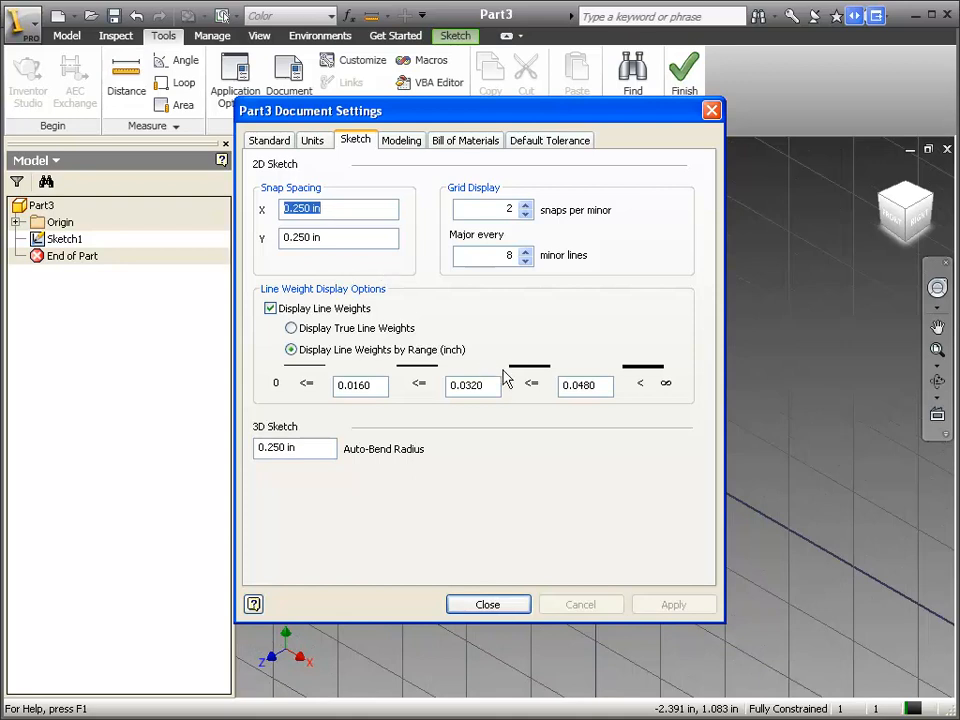
mouse_move(528, 584)
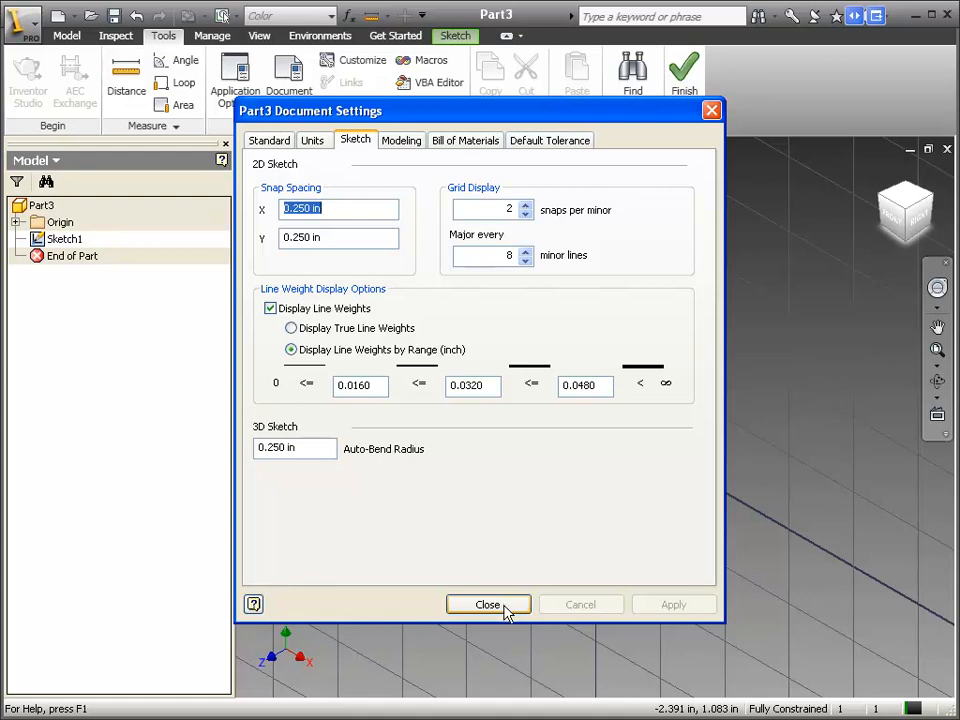
mouse_move(530, 210)
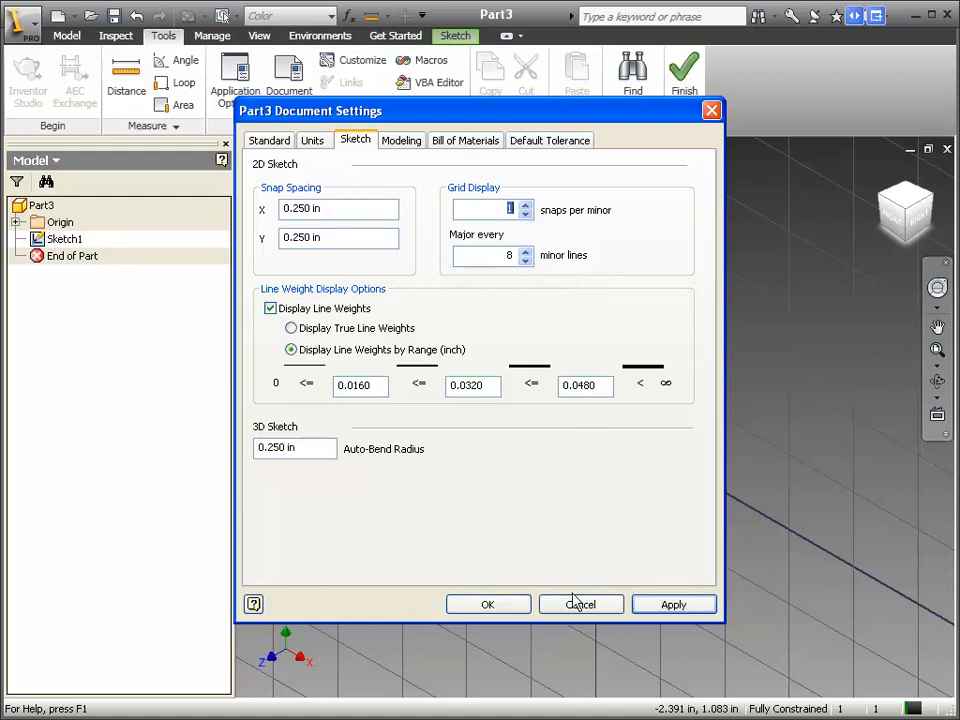
mouse_move(588, 222)
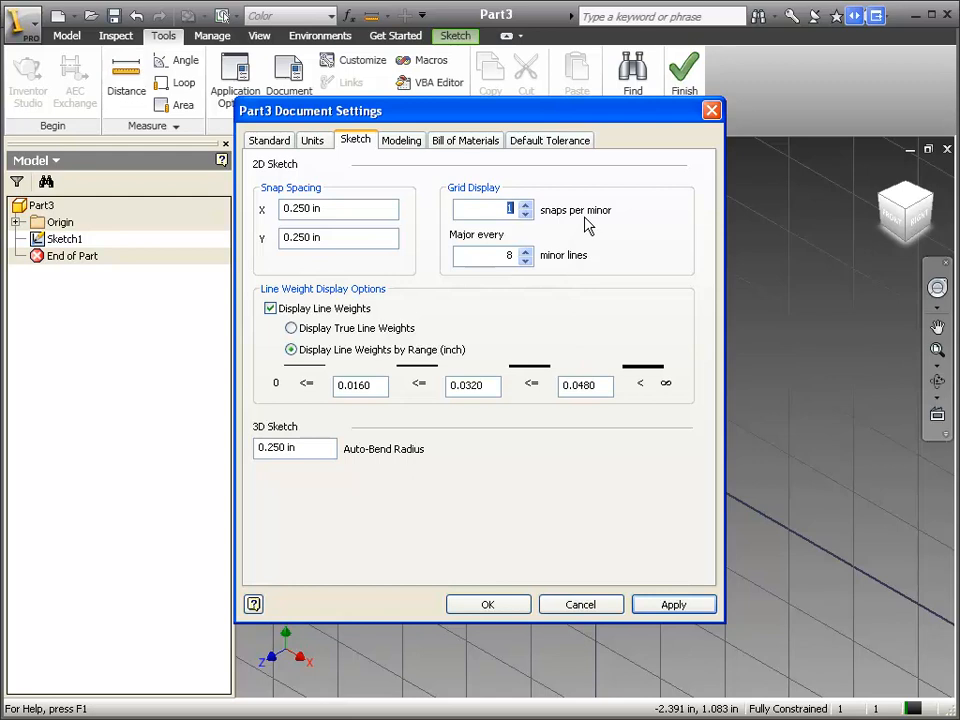
Step: Commit the grid display changes and return to Sketch1
left_click(526, 260)
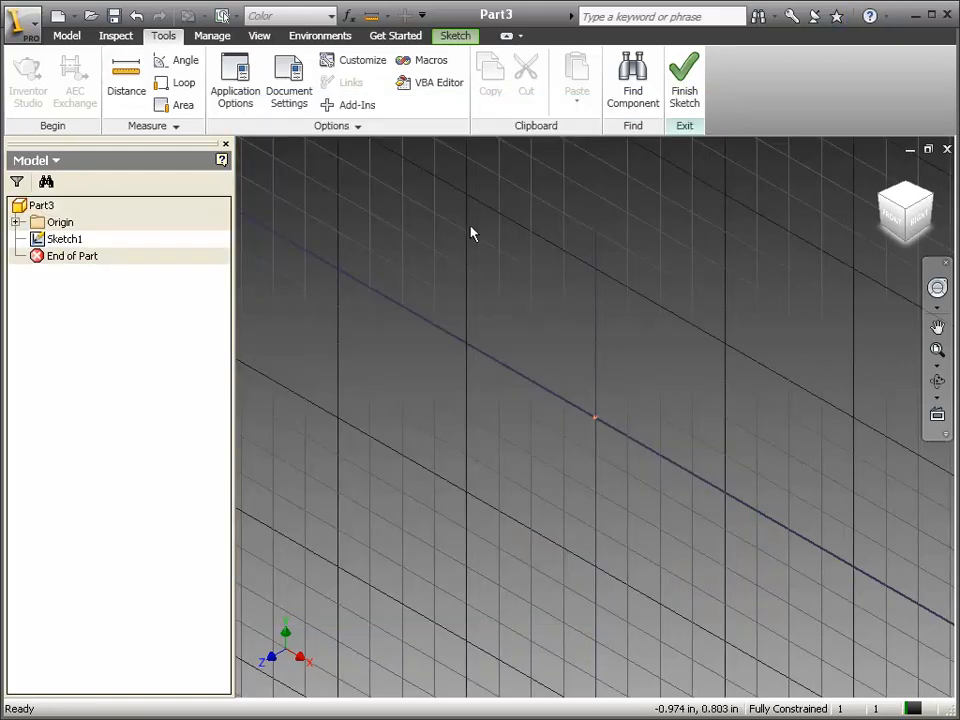
mouse_move(504, 196)
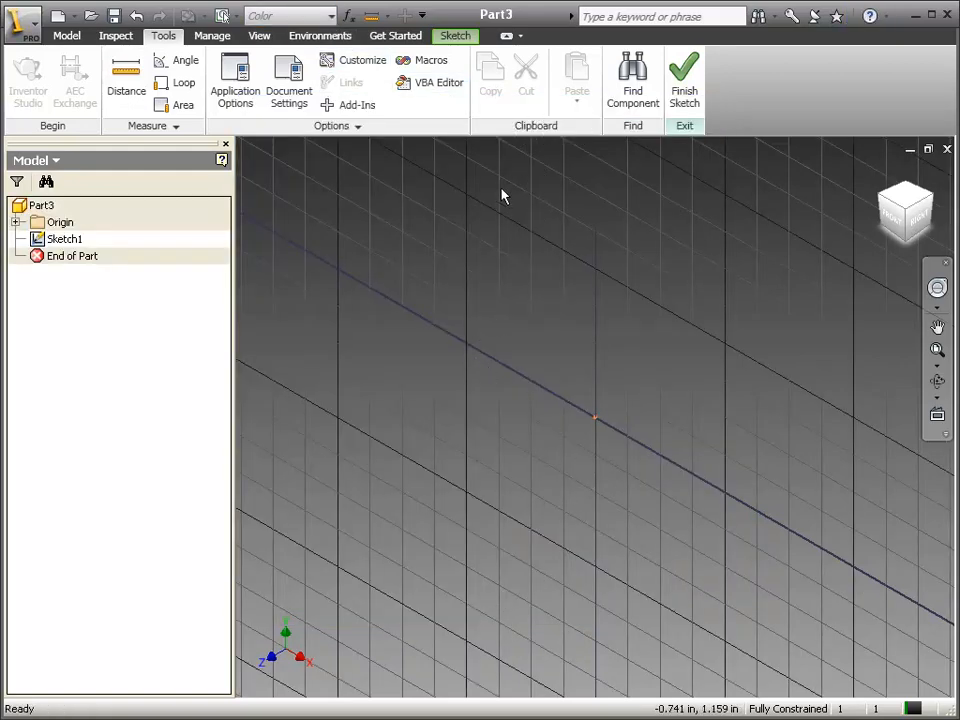
mouse_move(688, 252)
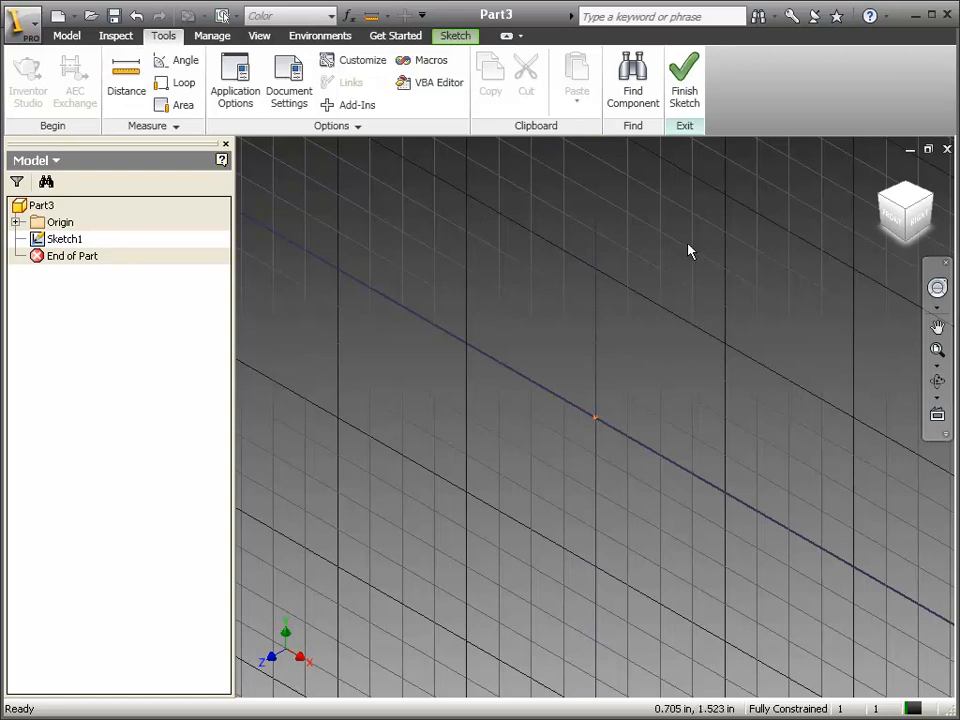
mouse_move(492, 486)
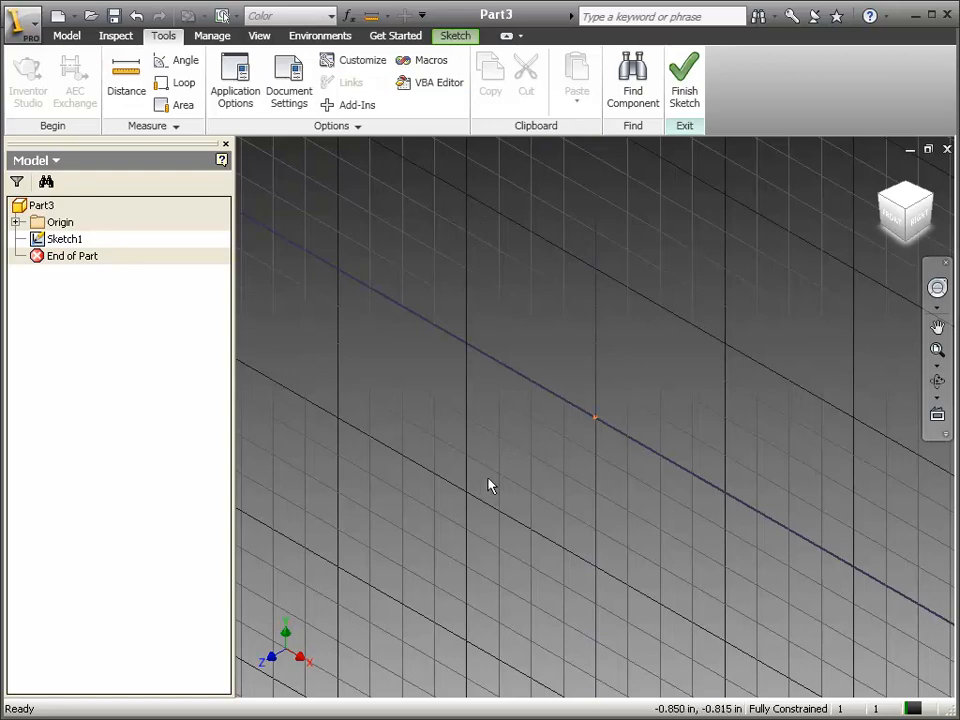
mouse_move(476, 348)
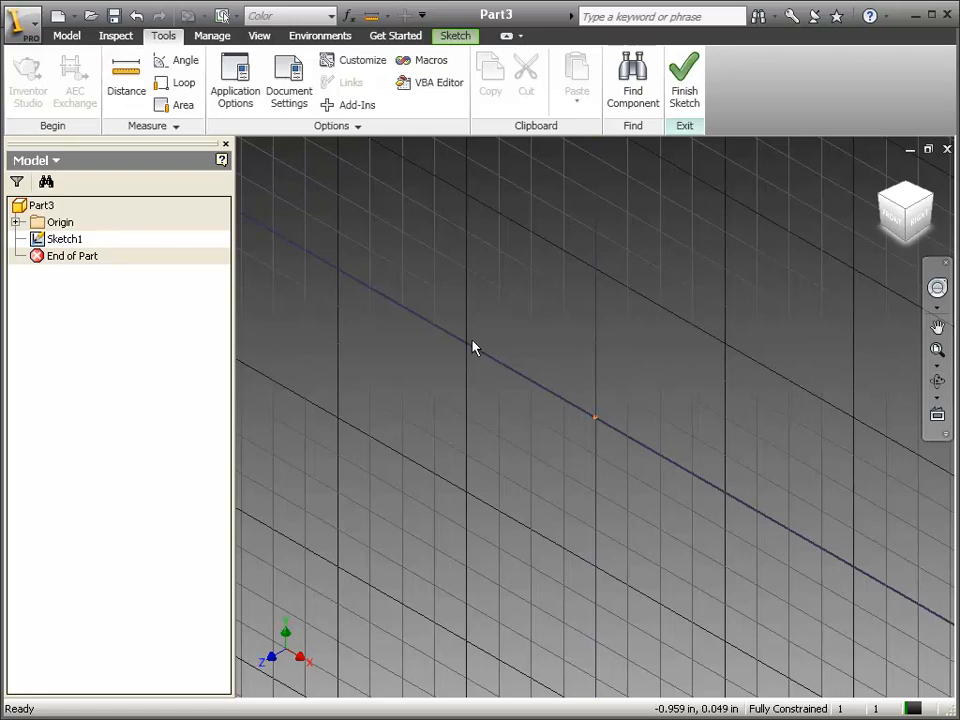
mouse_move(458, 380)
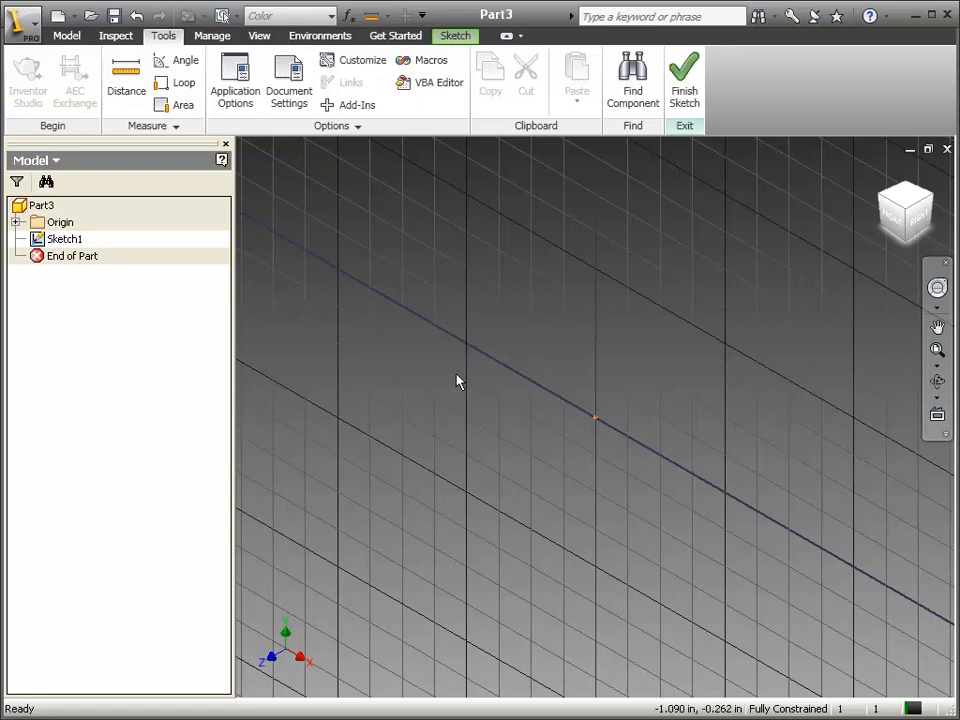